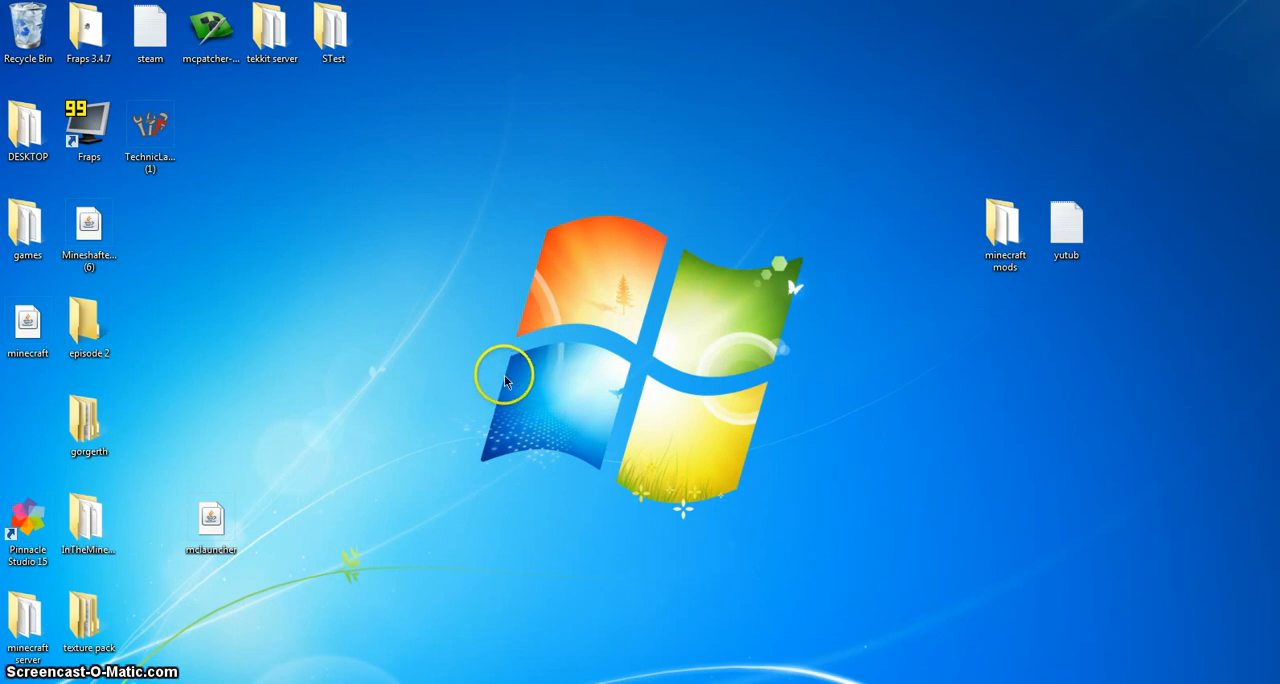
Launch Minecraft from the desktop shortcut, log in, and maximize the game window on its title screen
click(88, 226)
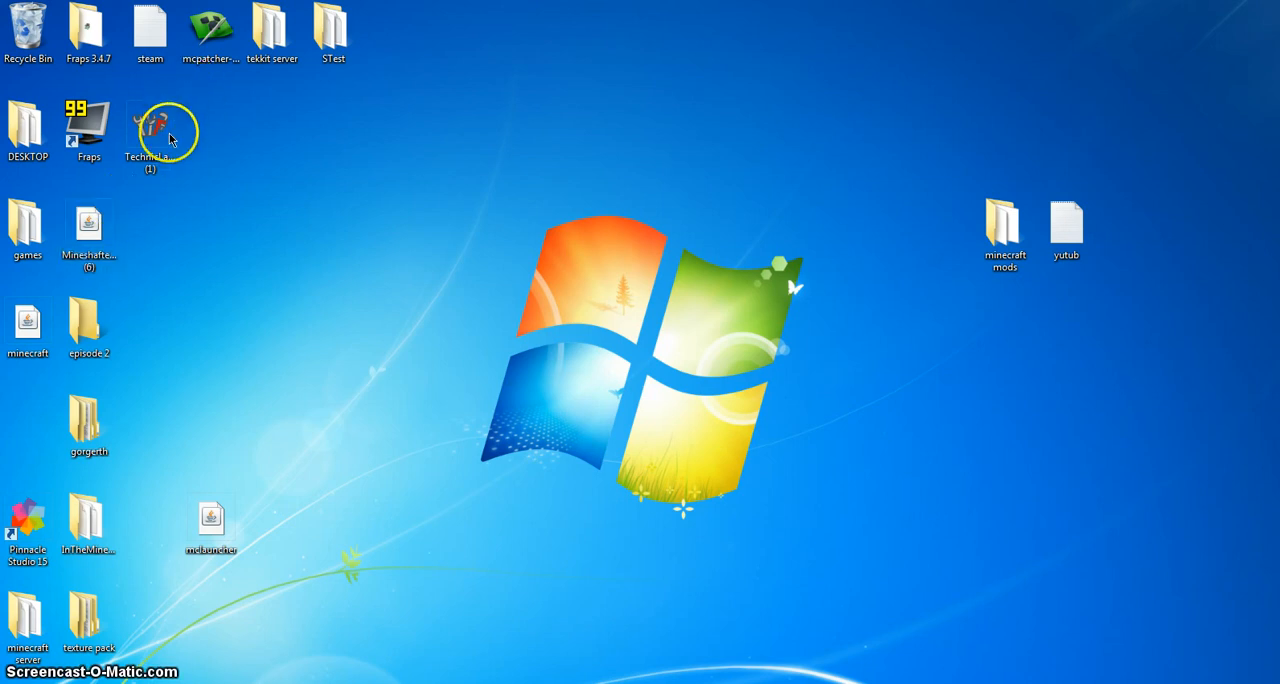
mouse_move(168, 298)
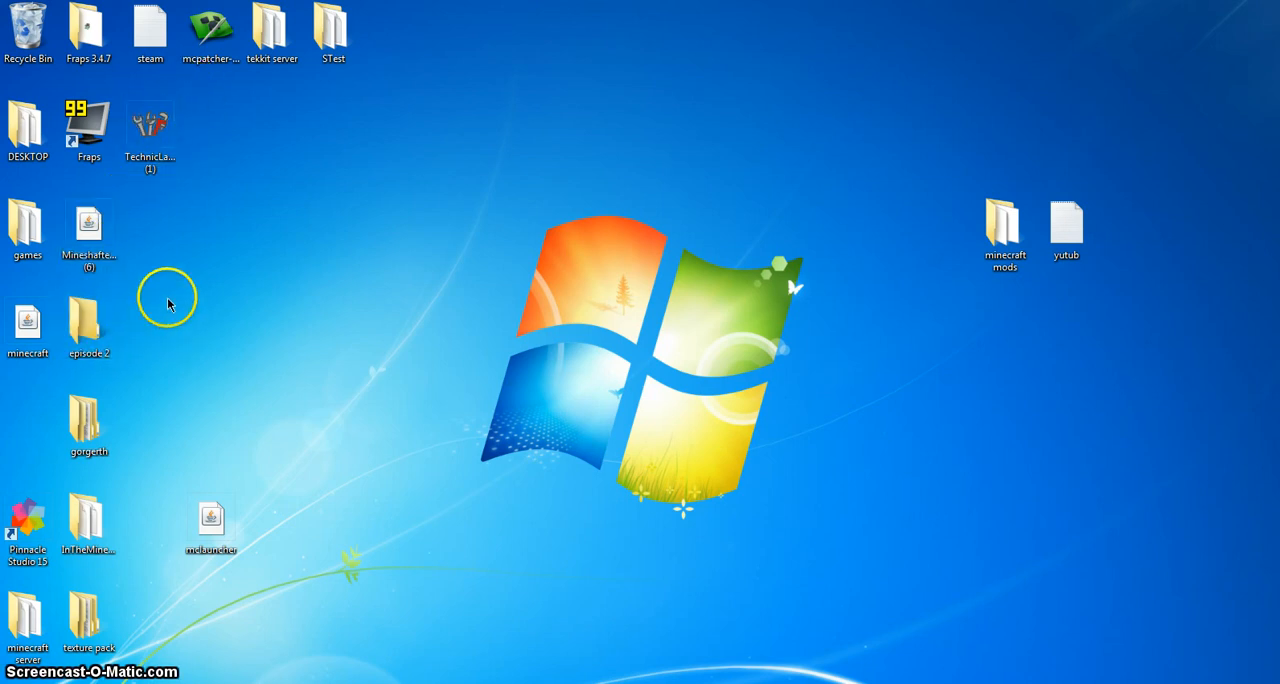
double_click(28, 226)
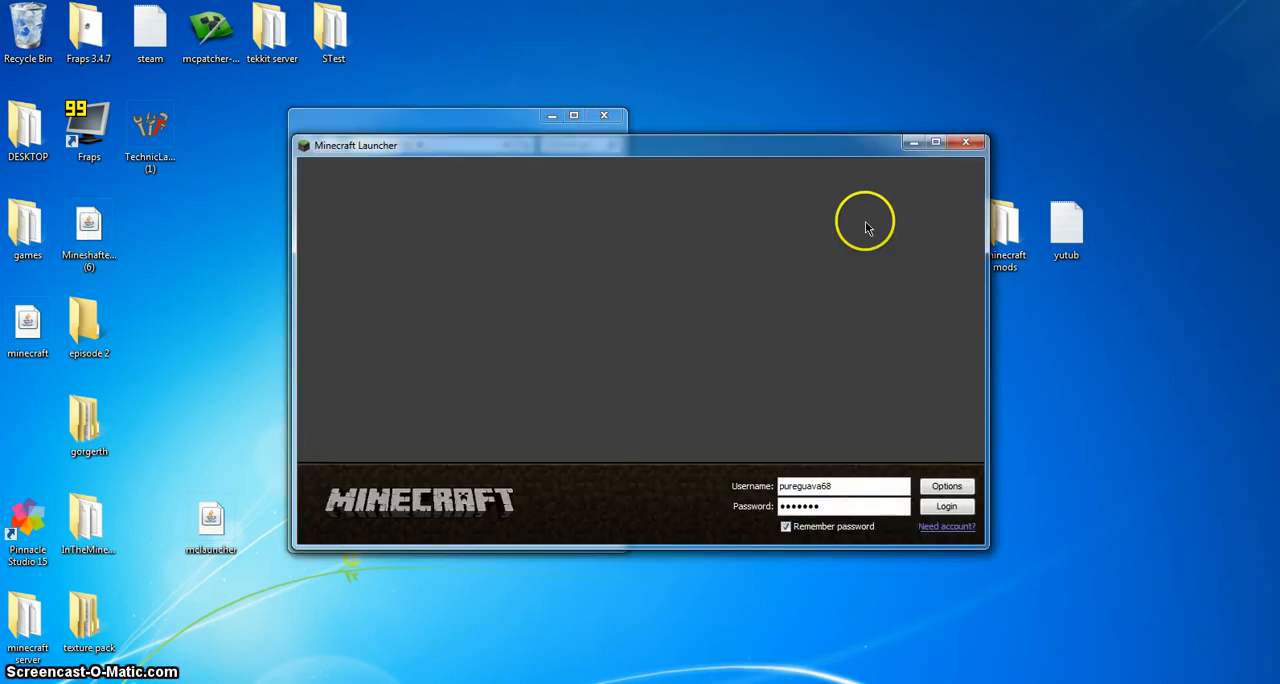
click(944, 504)
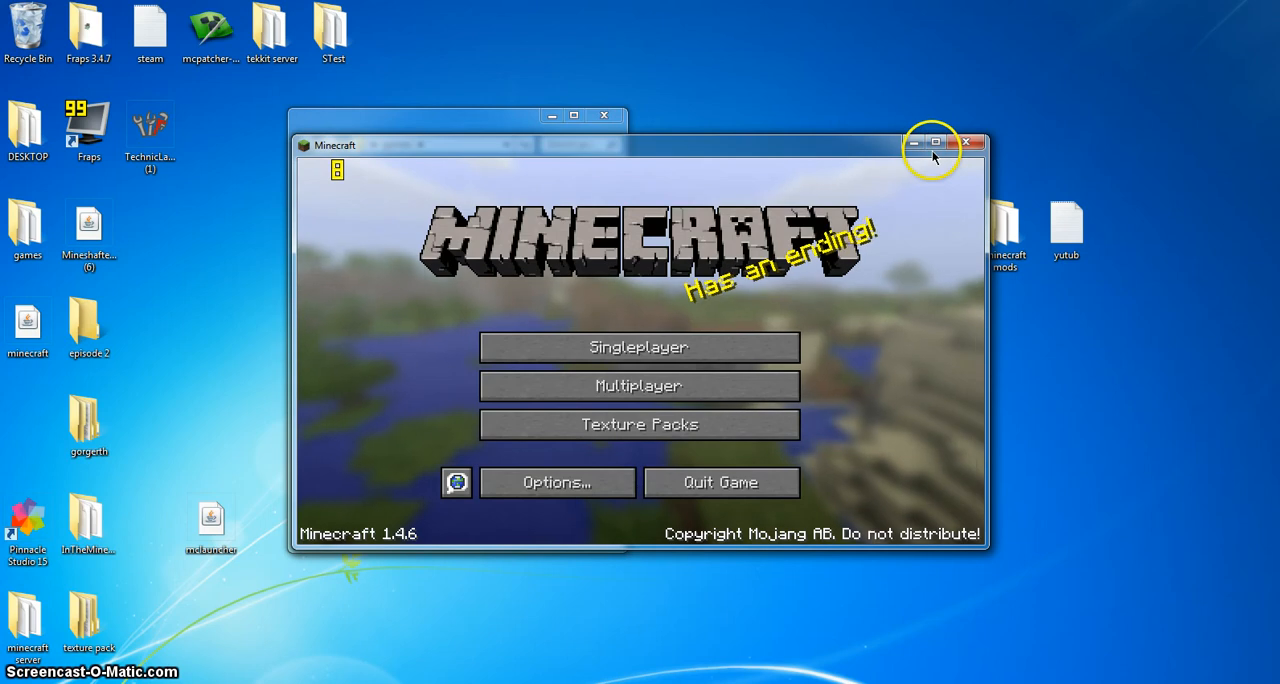
click(934, 142)
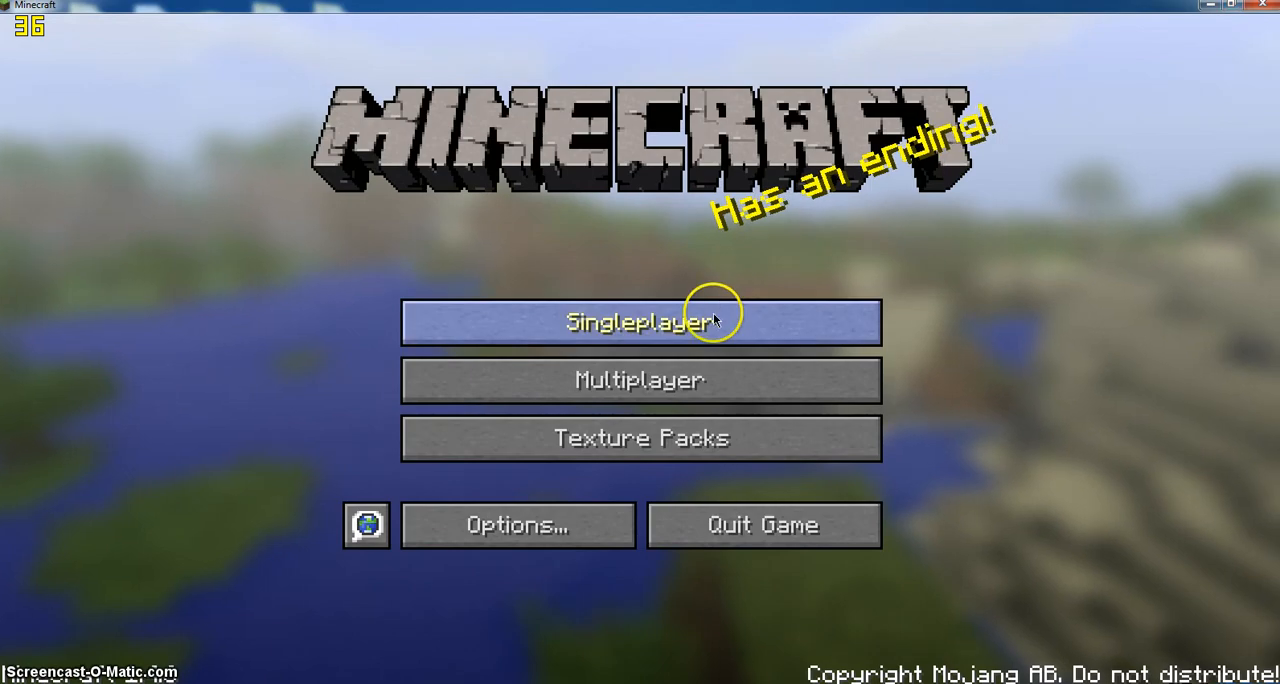
Start a single-player game and load into the desert world
click(640, 322)
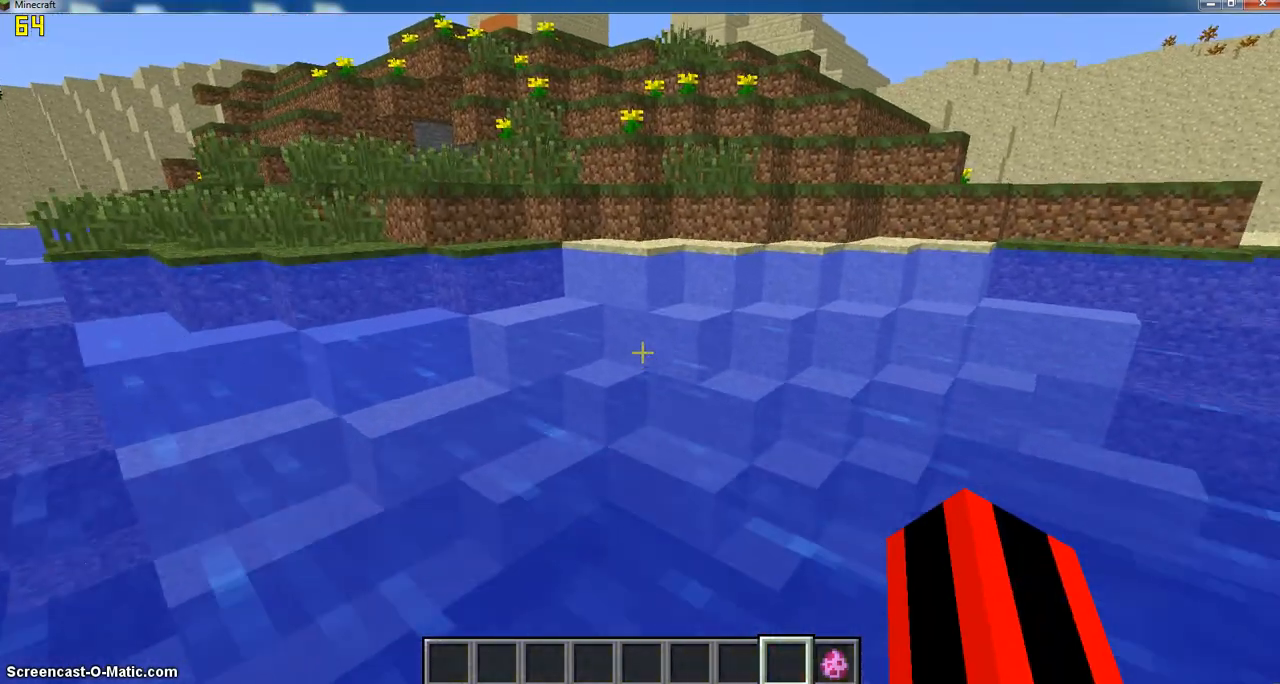
mouse_move(640, 352)
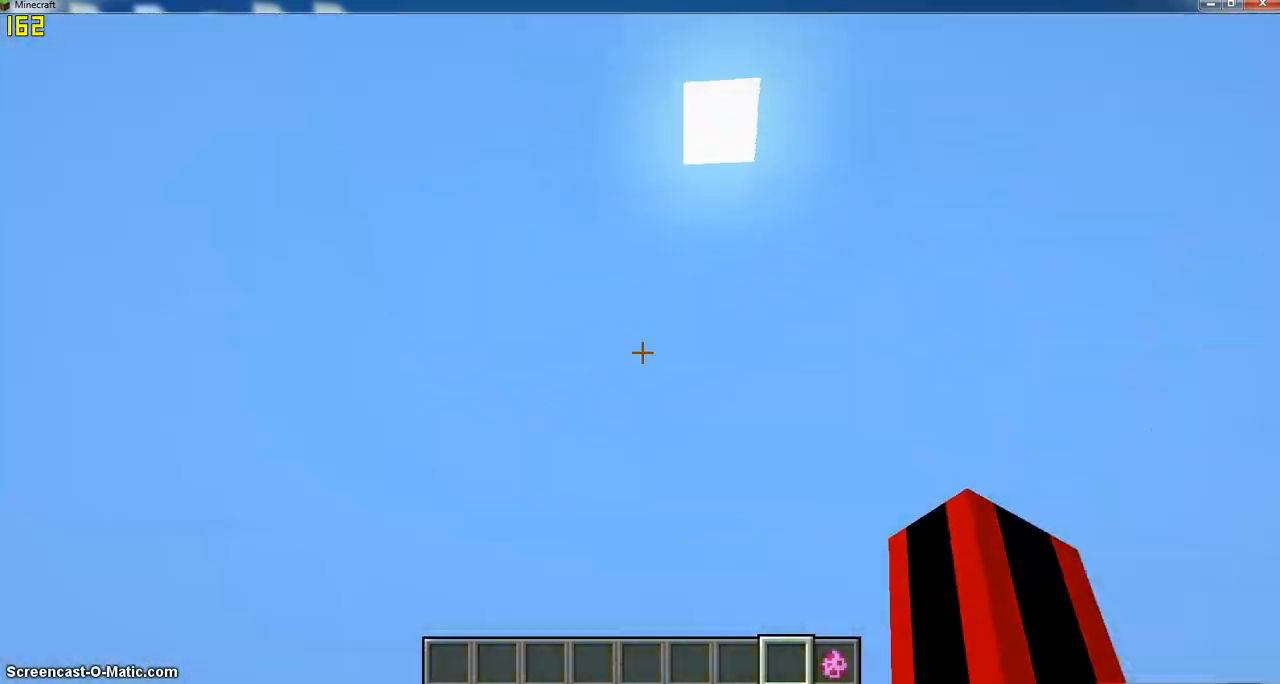
mouse_move(640, 352)
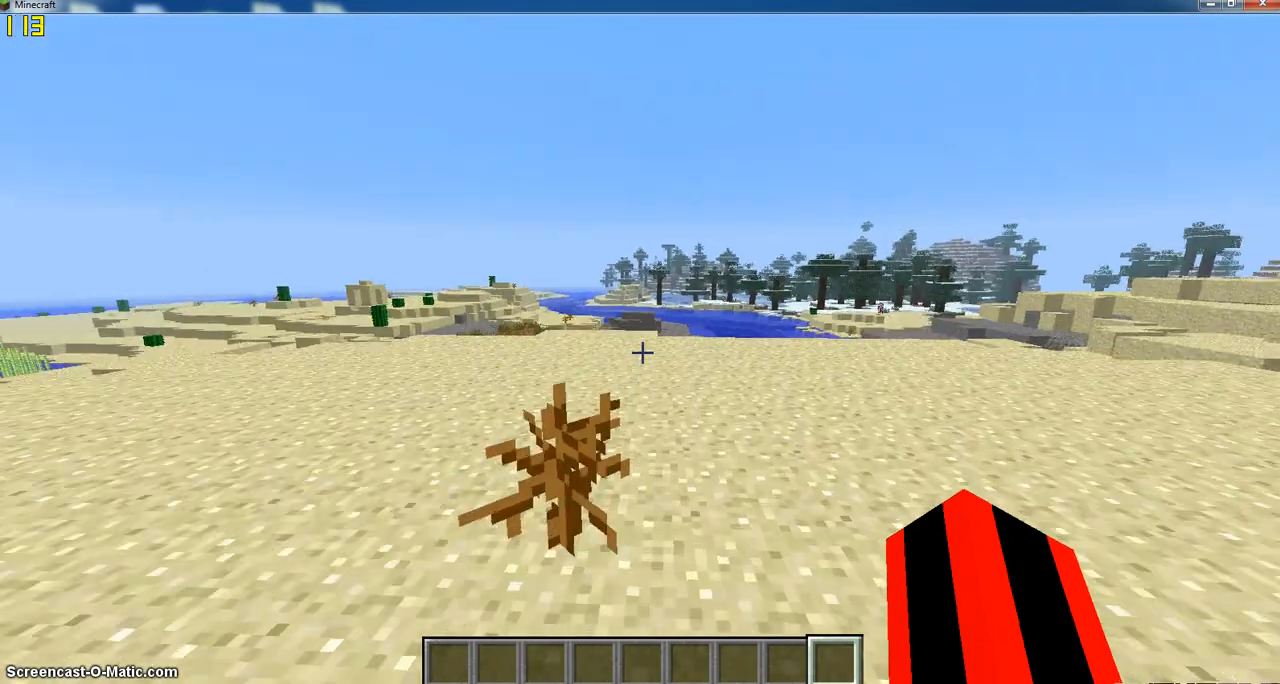
mouse_move(640, 352)
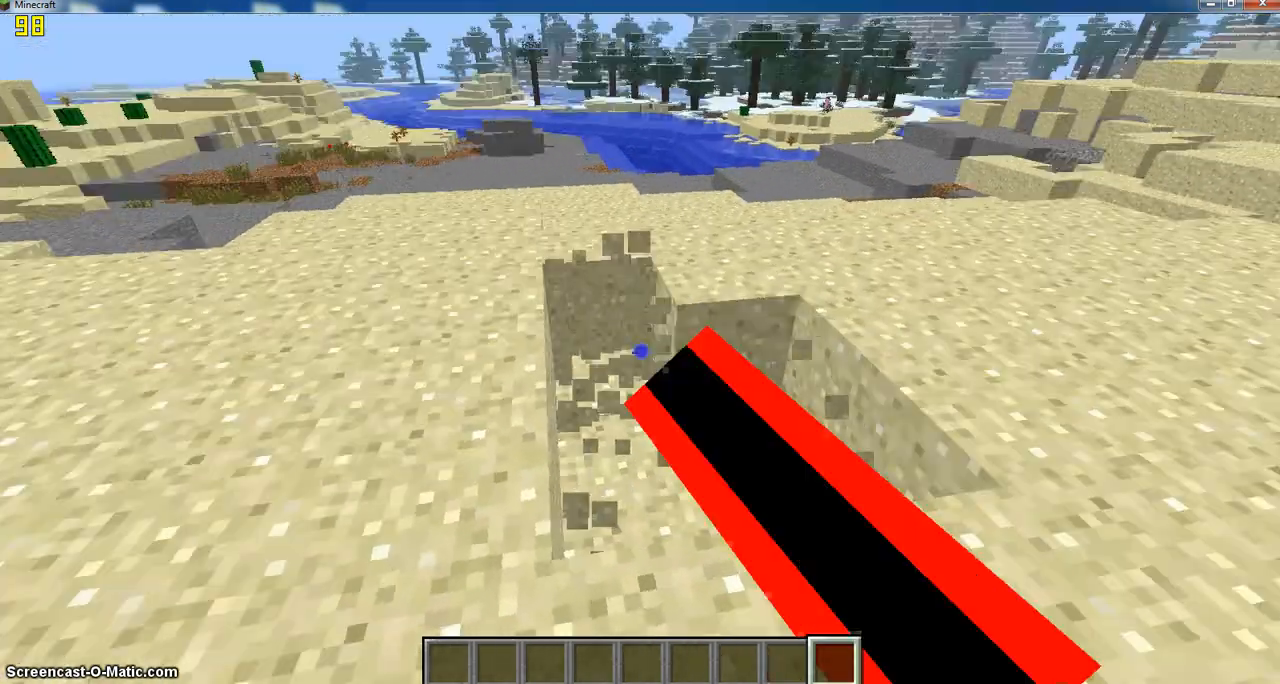
Set render distance to Tiny in Video Settings and show the F3 debug overlay with FPS
key(Escape)
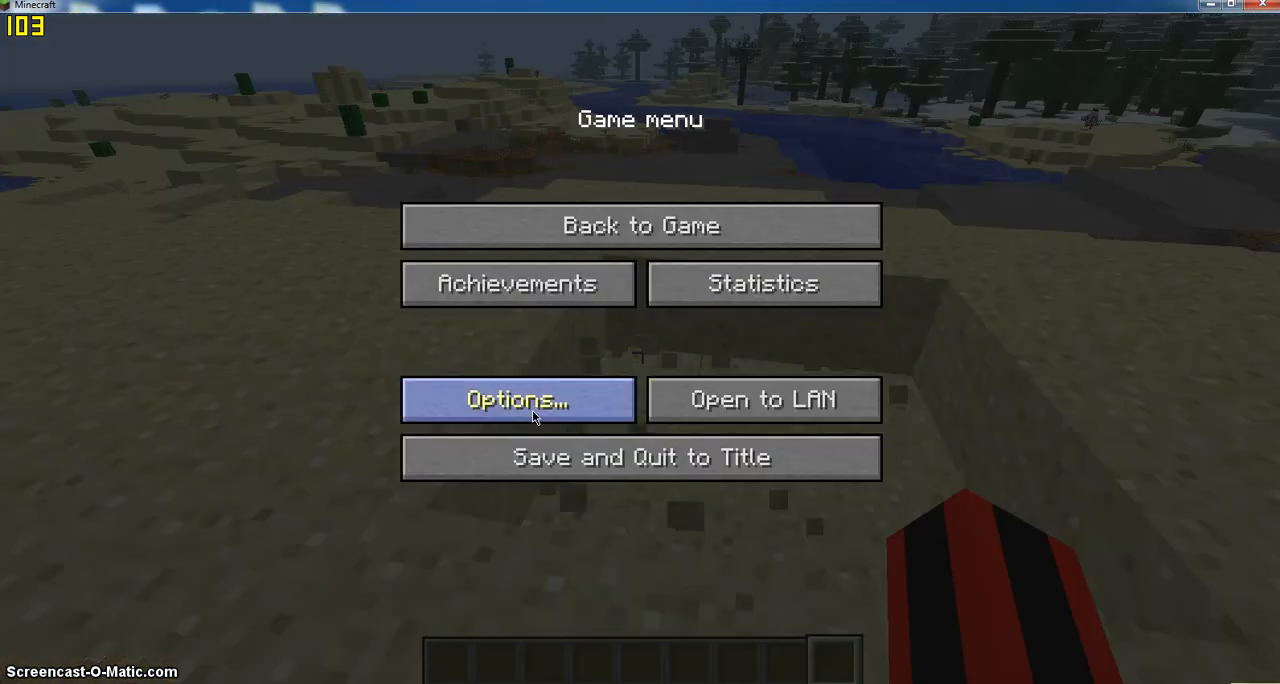
click(516, 400)
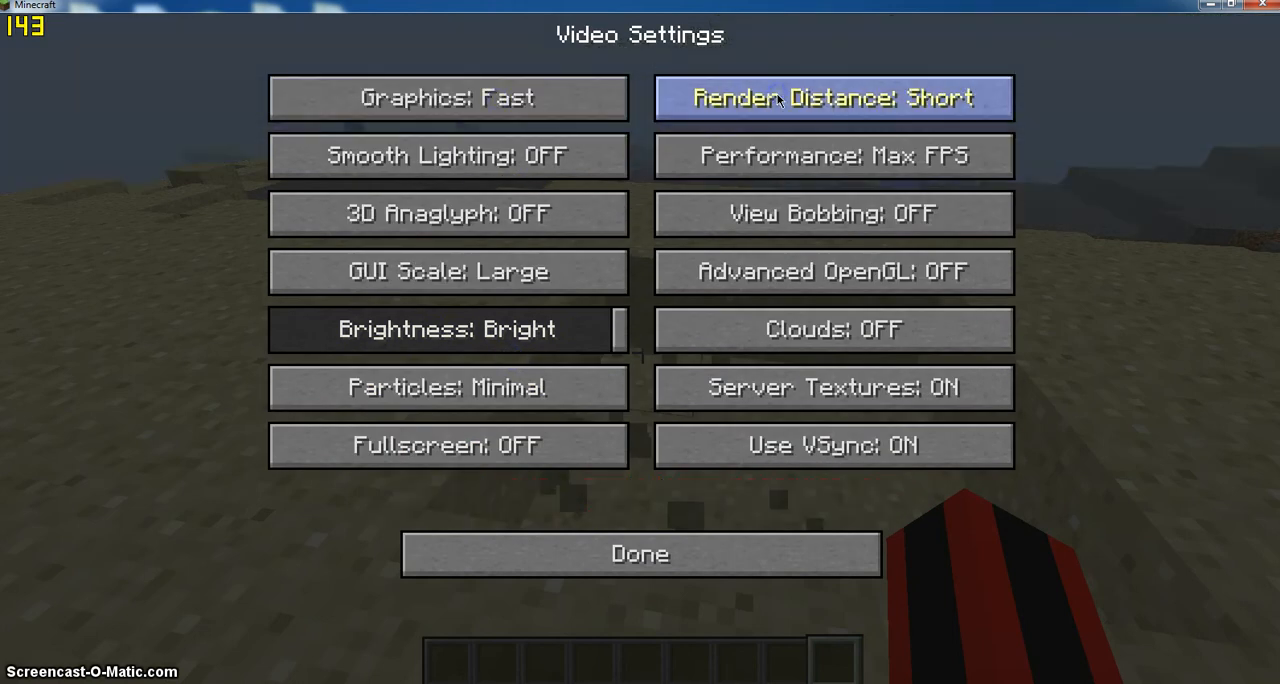
click(640, 552)
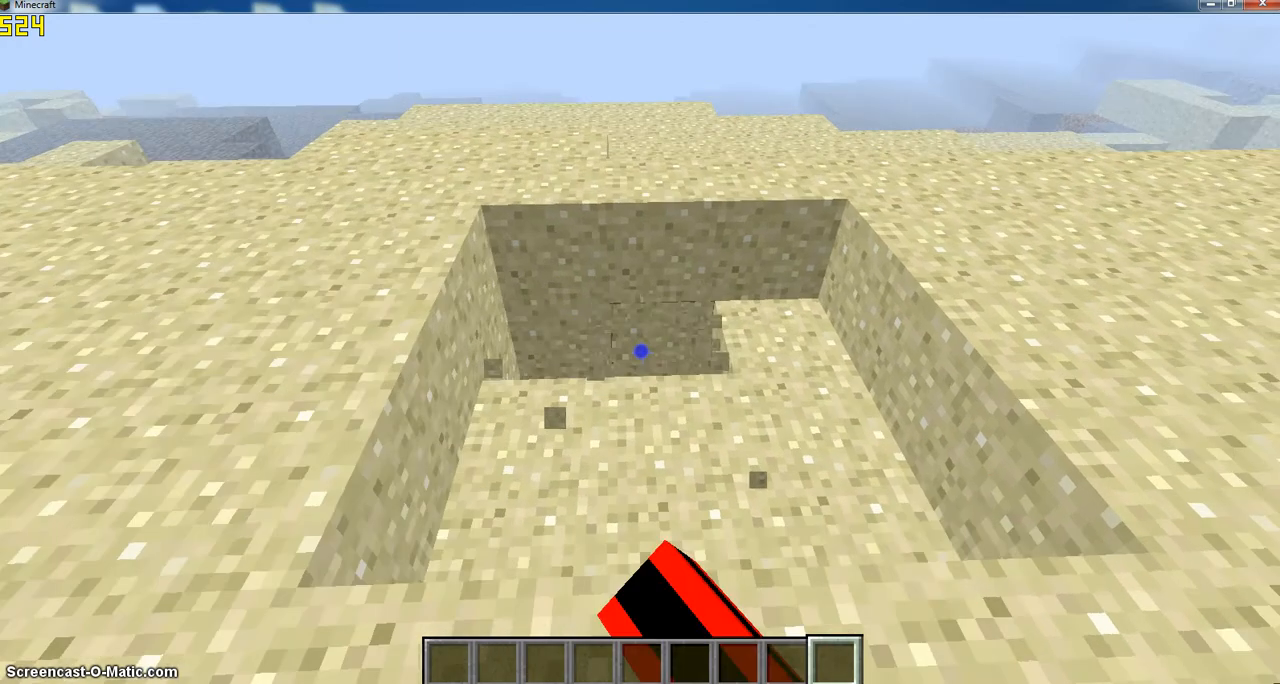
mouse_move(640, 352)
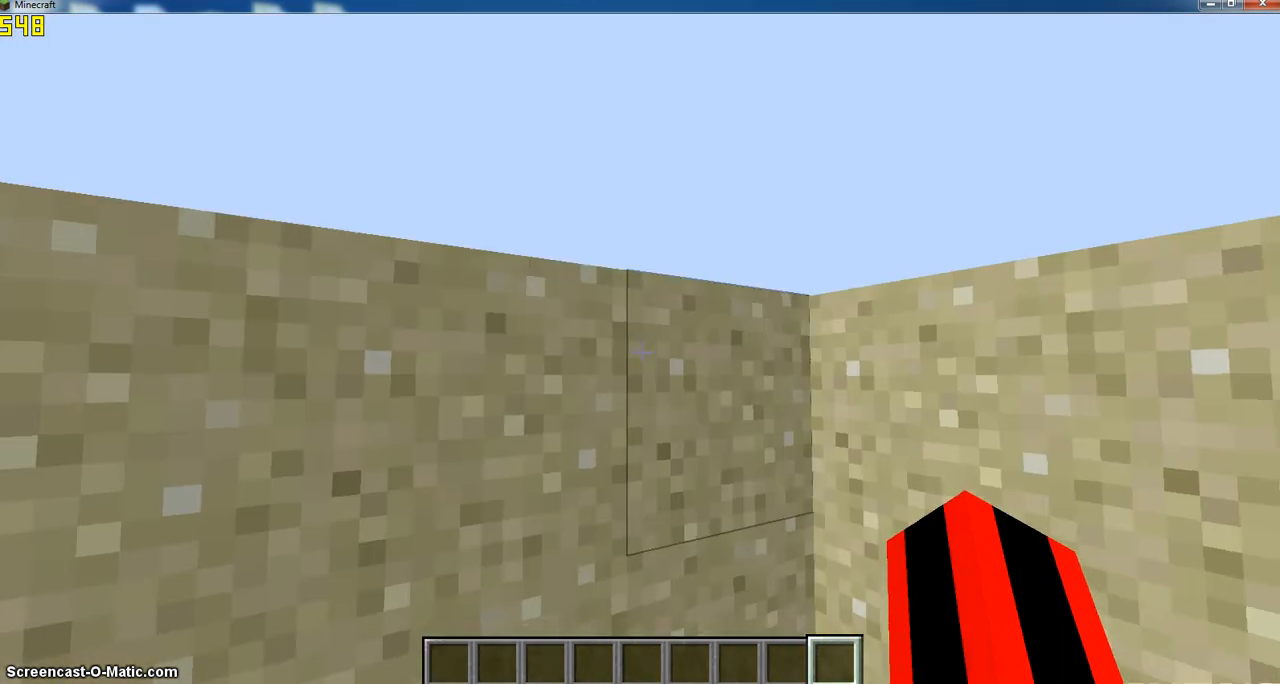
mouse_move(640, 352)
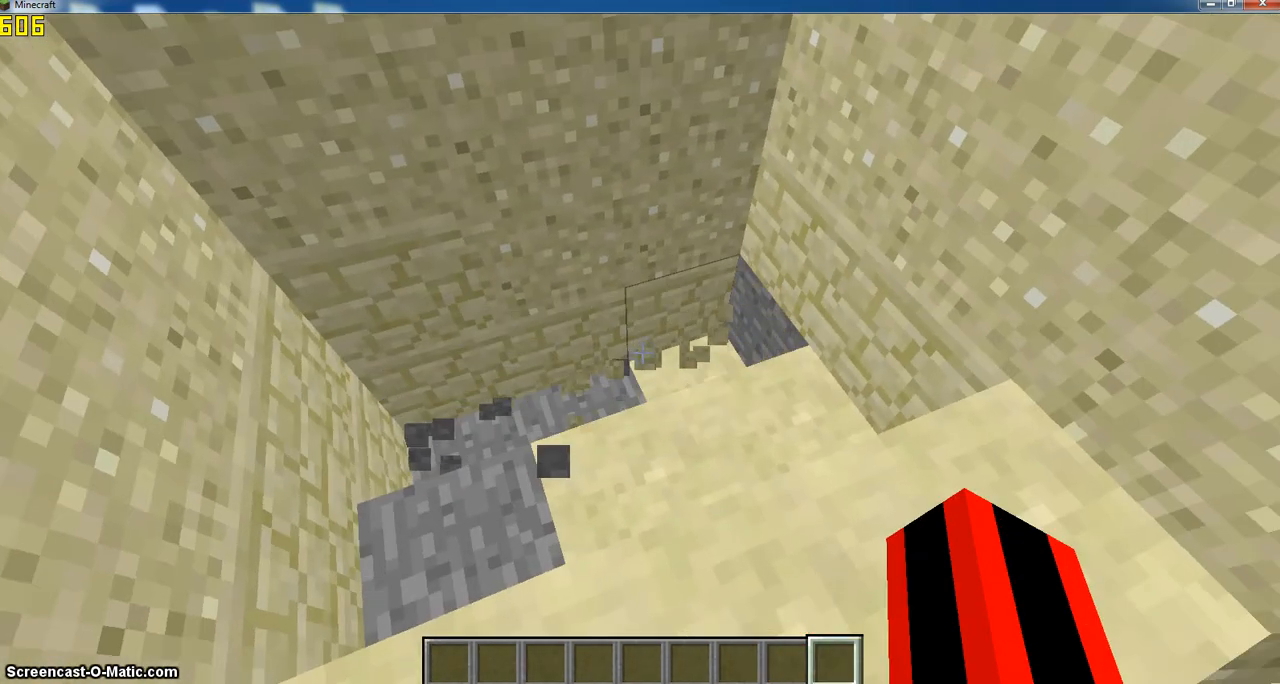
key(F3)
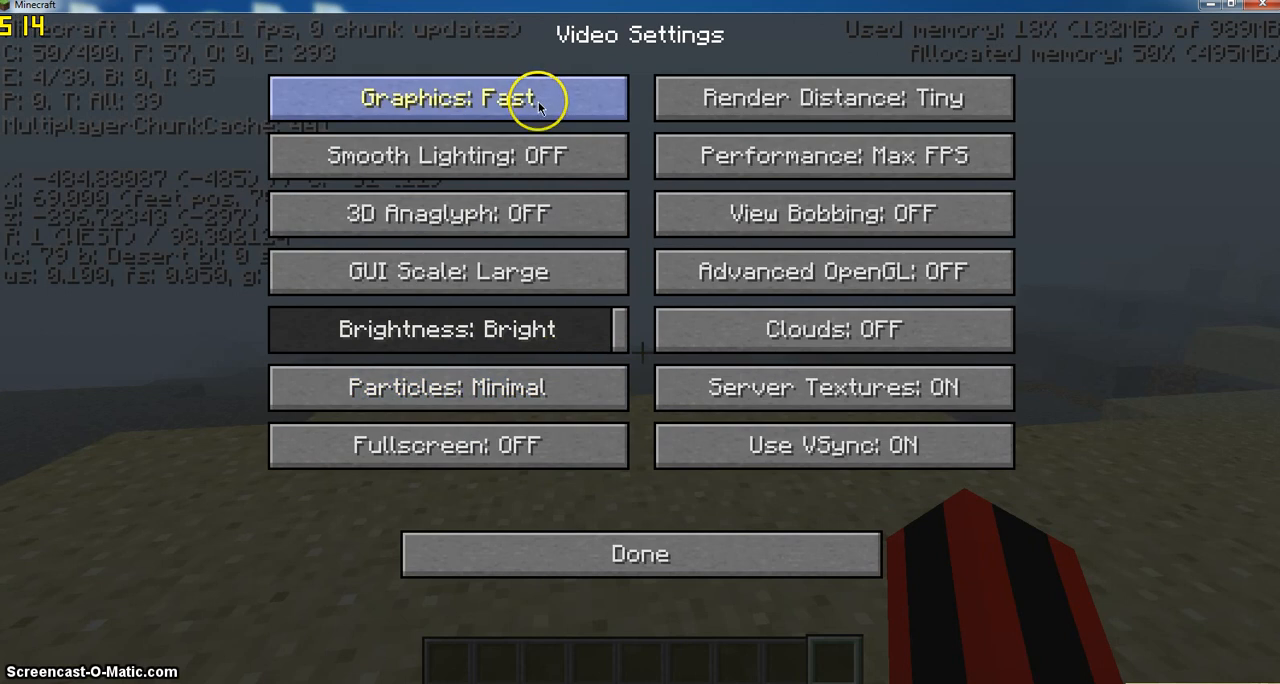
Close Video Settings with Done and resume digging with the debug overlay visible
click(640, 552)
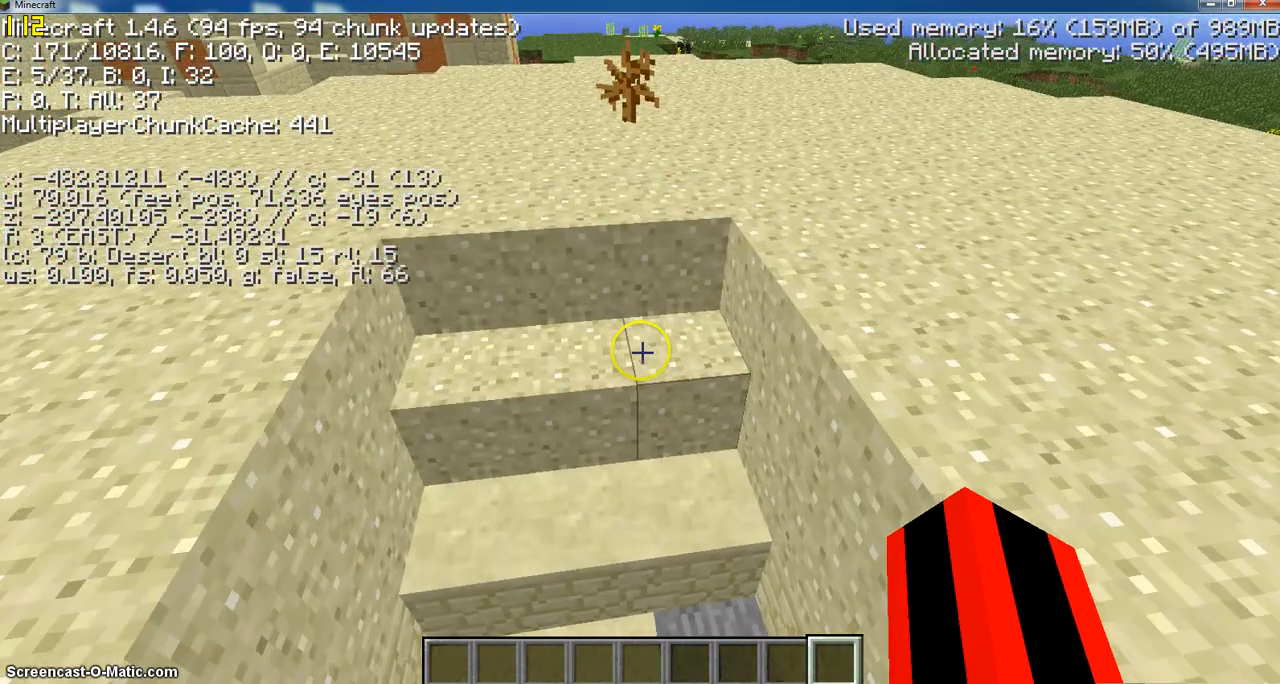
mouse_move(640, 352)
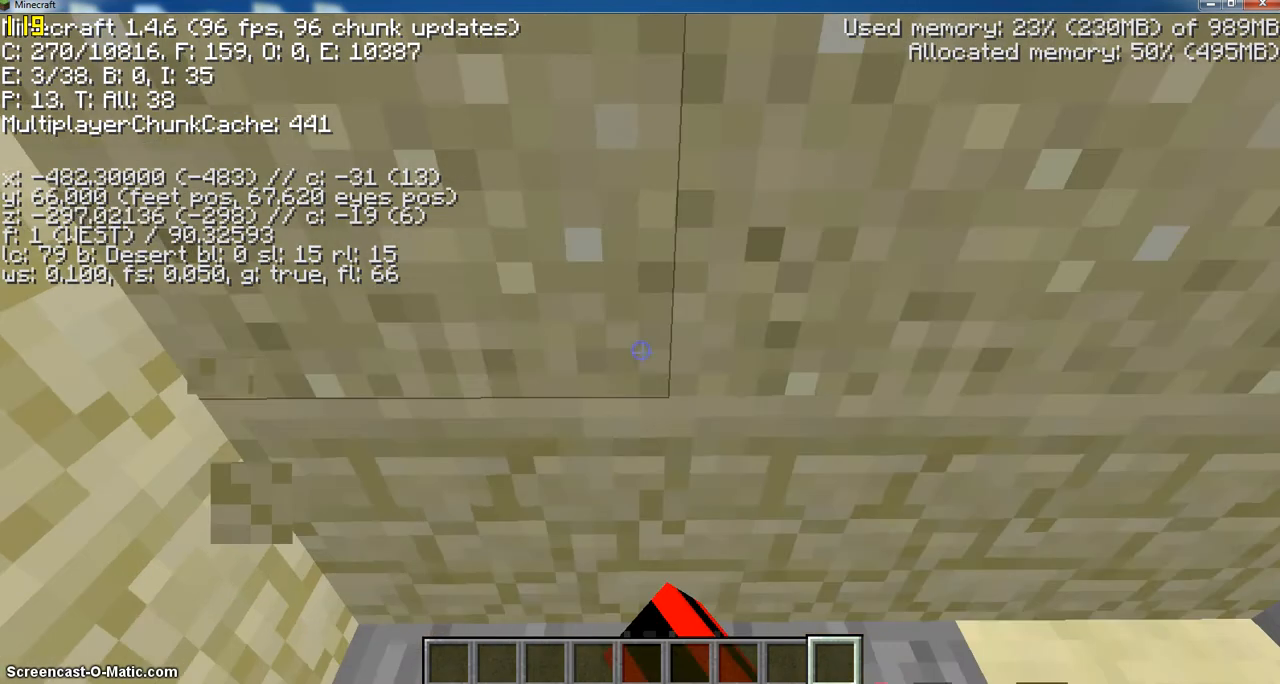
mouse_move(640, 350)
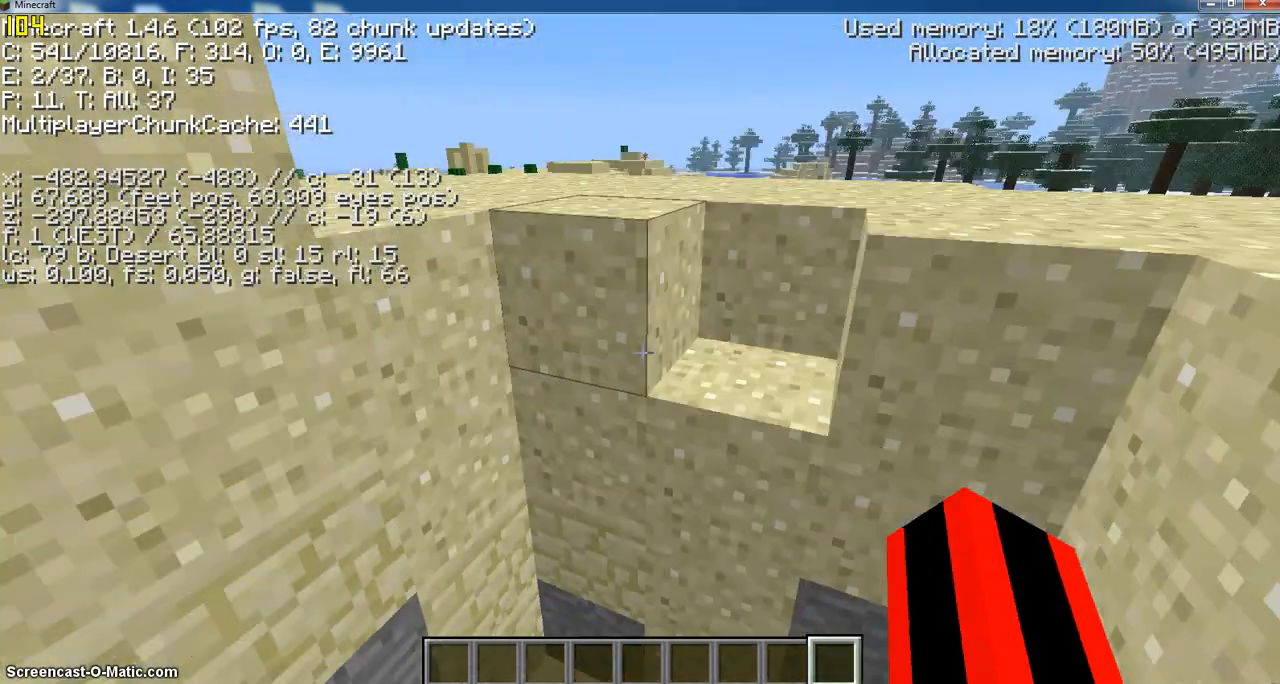
mouse_move(640, 340)
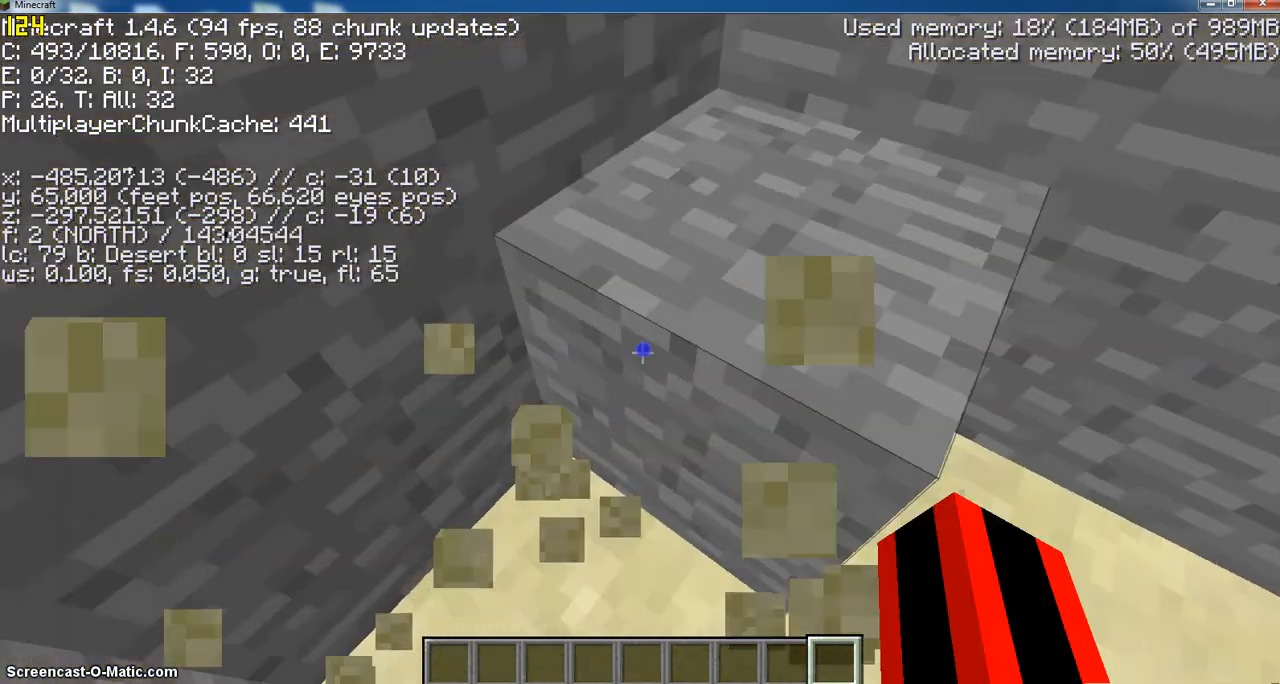
mouse_move(640, 352)
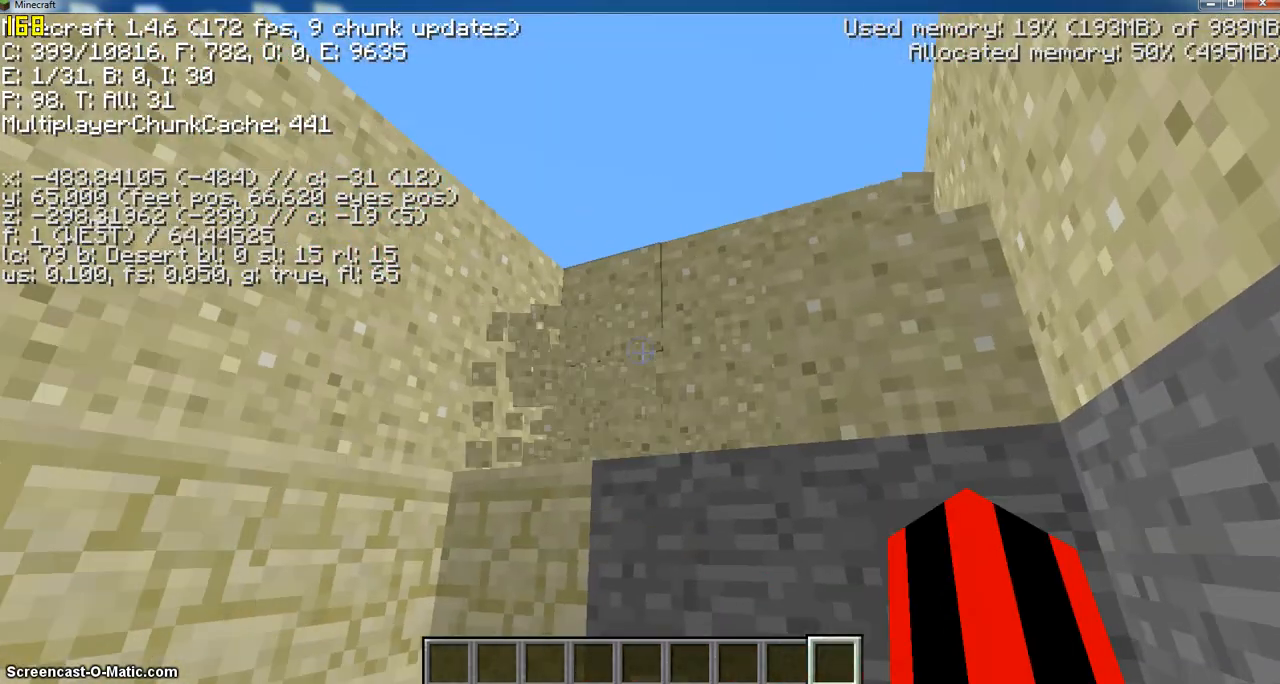
mouse_move(640, 356)
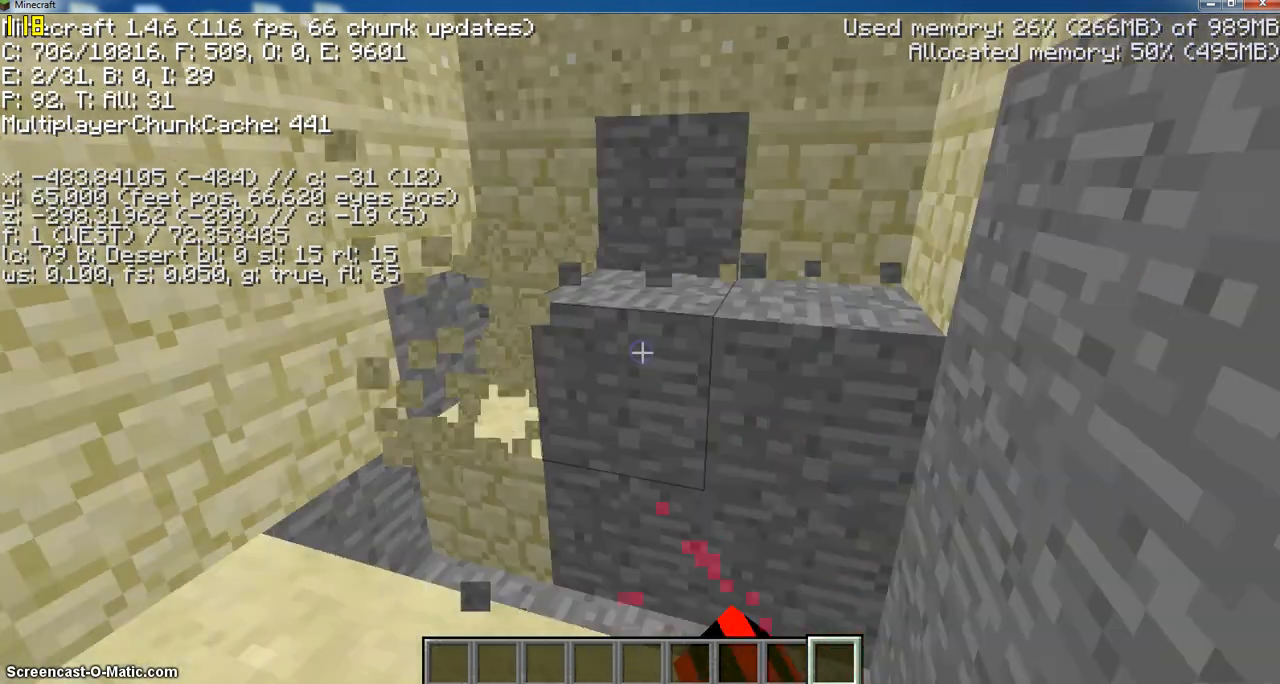